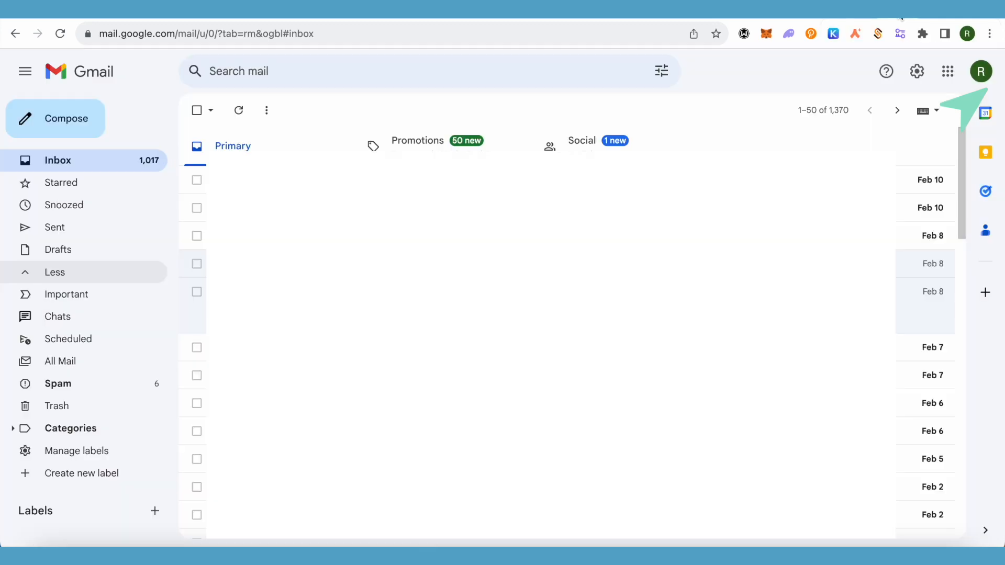
pyautogui.moveTo(877, 47)
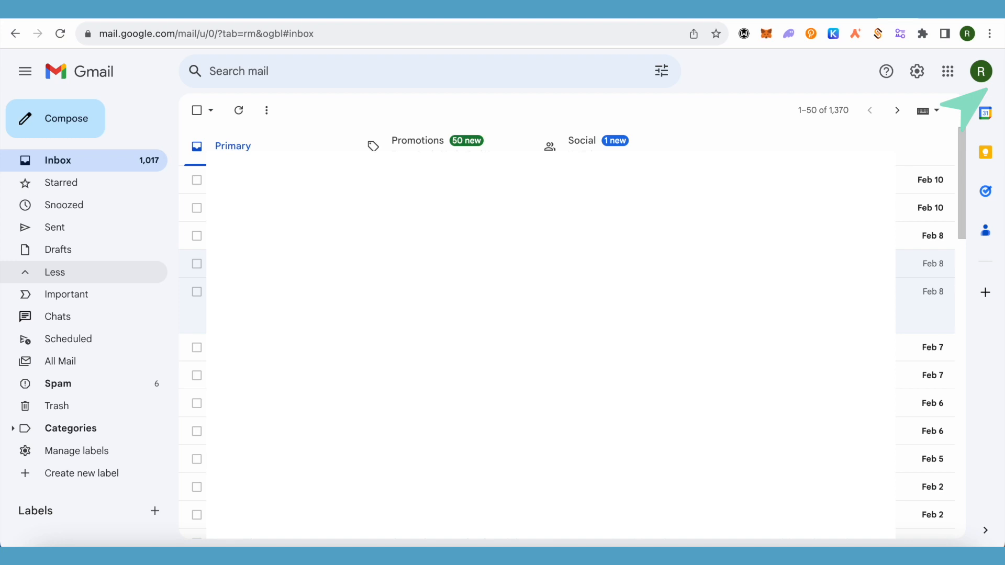
pyautogui.moveTo(42, 317)
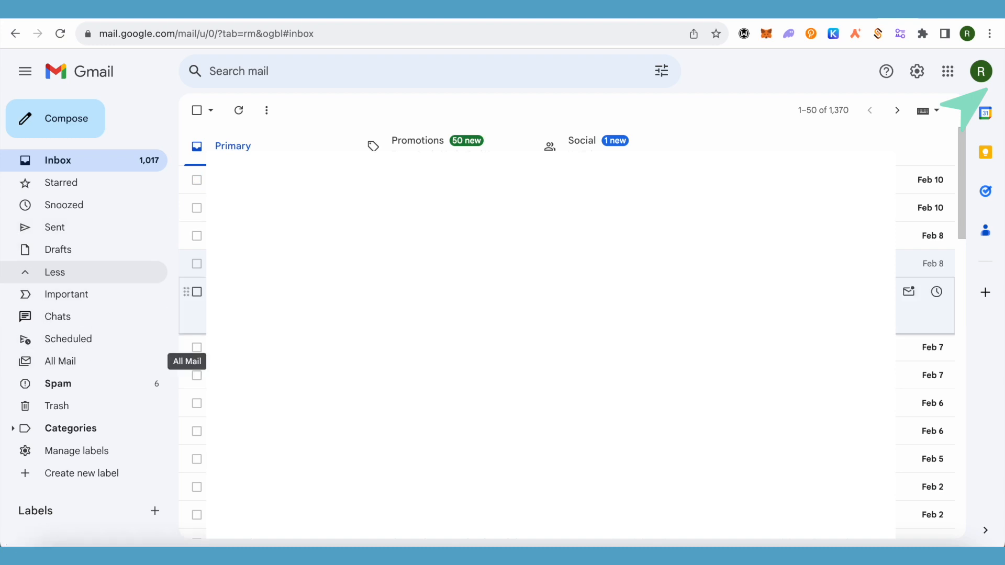
# Load outlook.live.com/mail/0/ to show the empty Inbox with no Focused mail.
pyautogui.write('outlook.live.com/mail/0/')
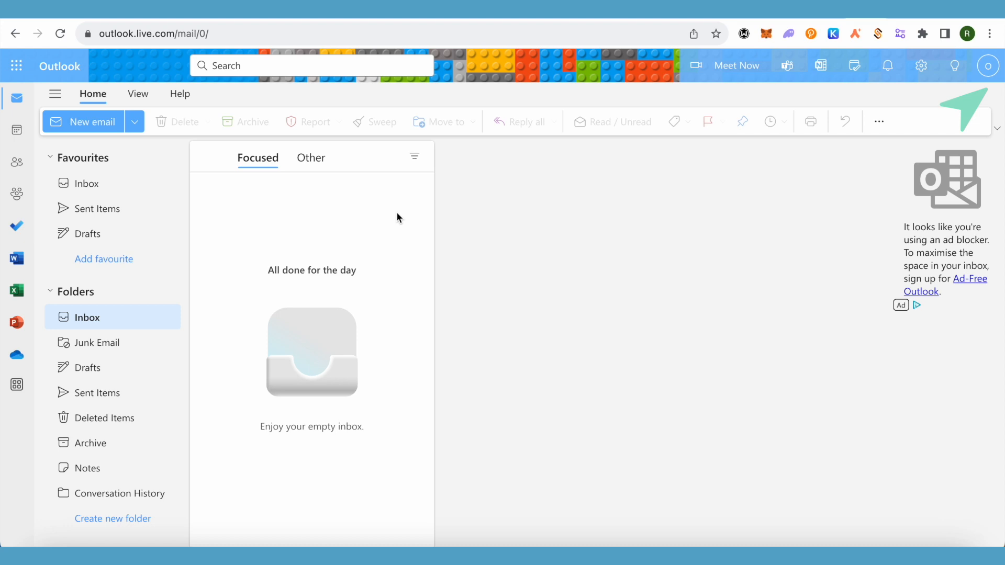
pyautogui.moveTo(696, 214)
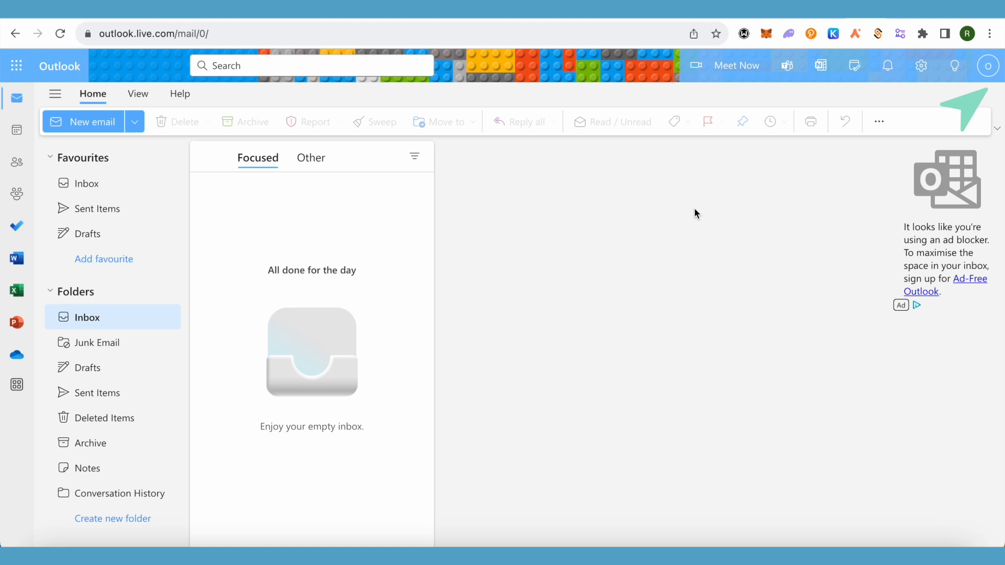
pyautogui.moveTo(786, 211)
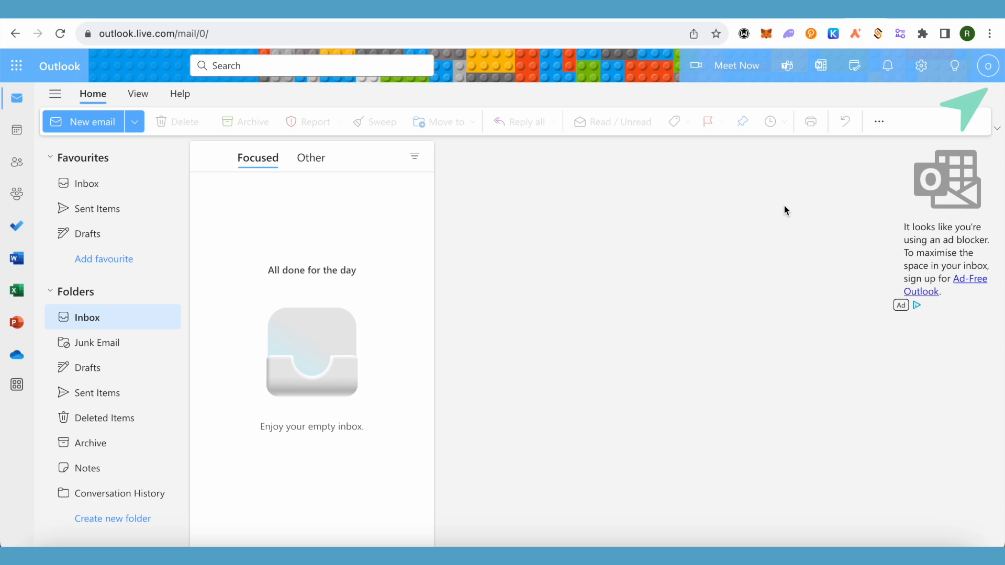
pyautogui.moveTo(683, 216)
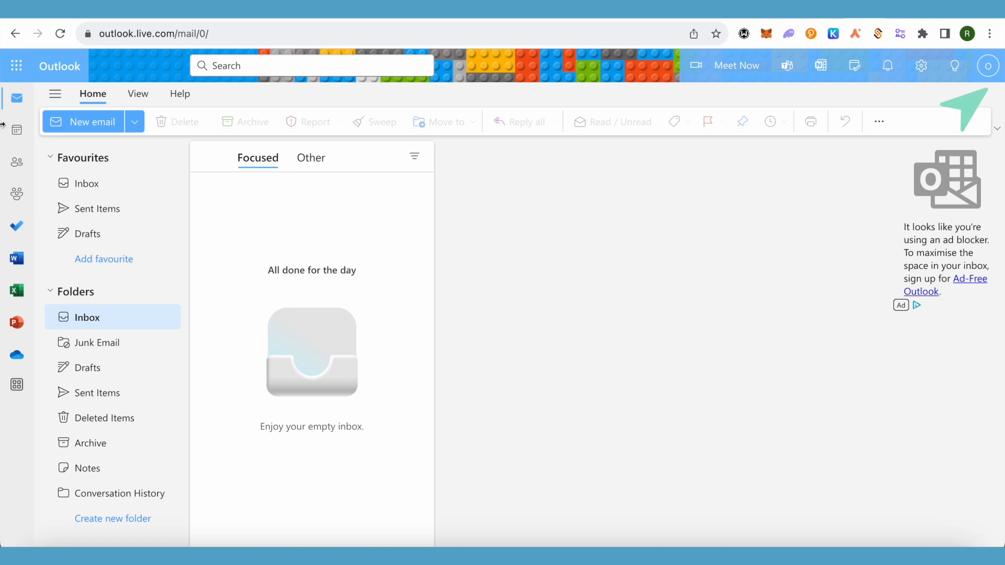
pyautogui.click(17, 66)
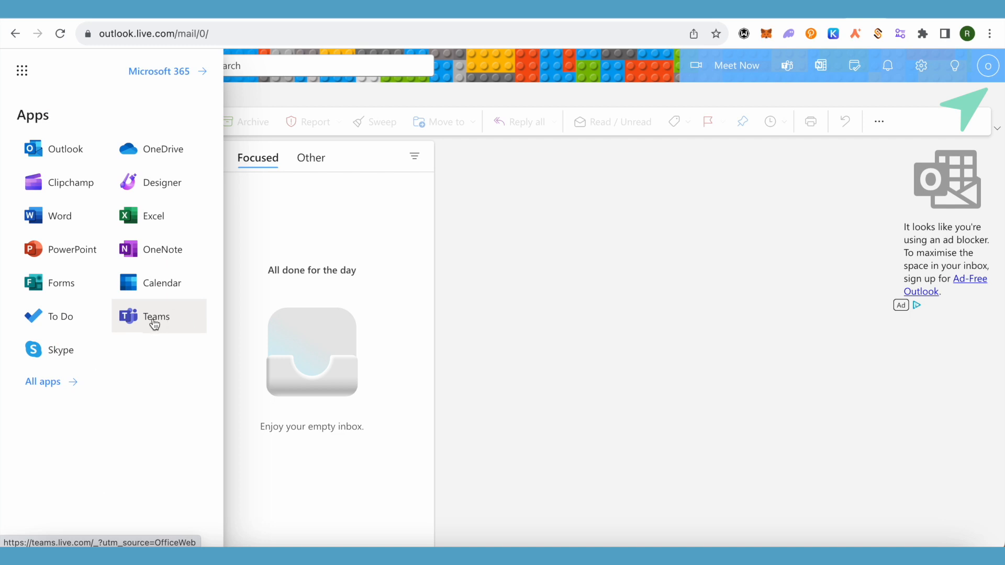
pyautogui.moveTo(429, 321)
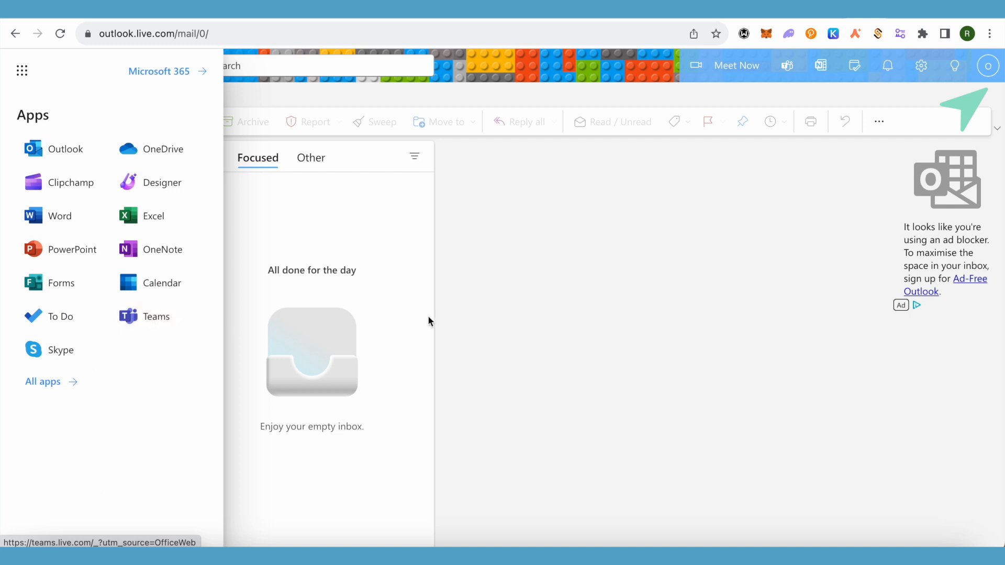
pyautogui.moveTo(488, 314)
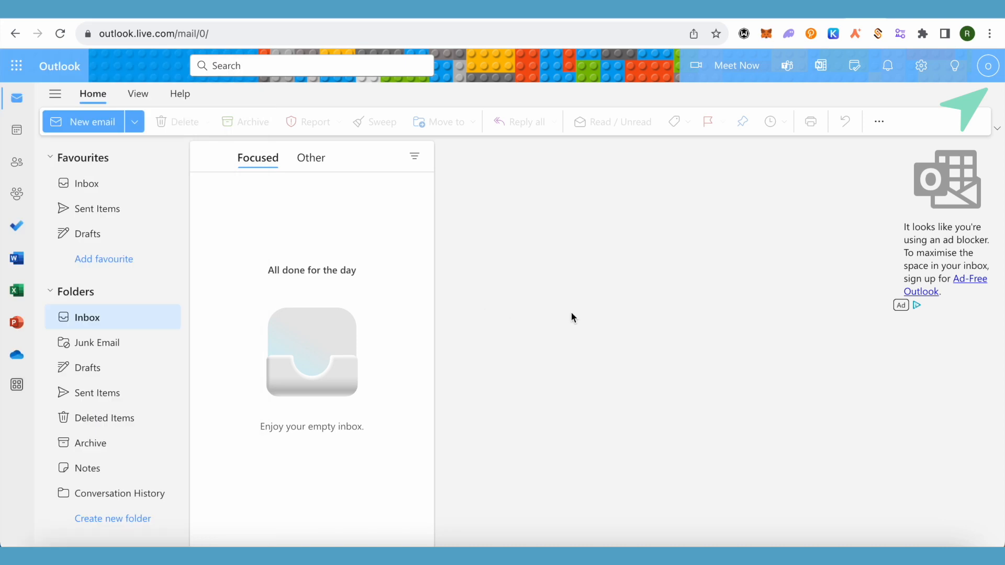
pyautogui.moveTo(619, 300)
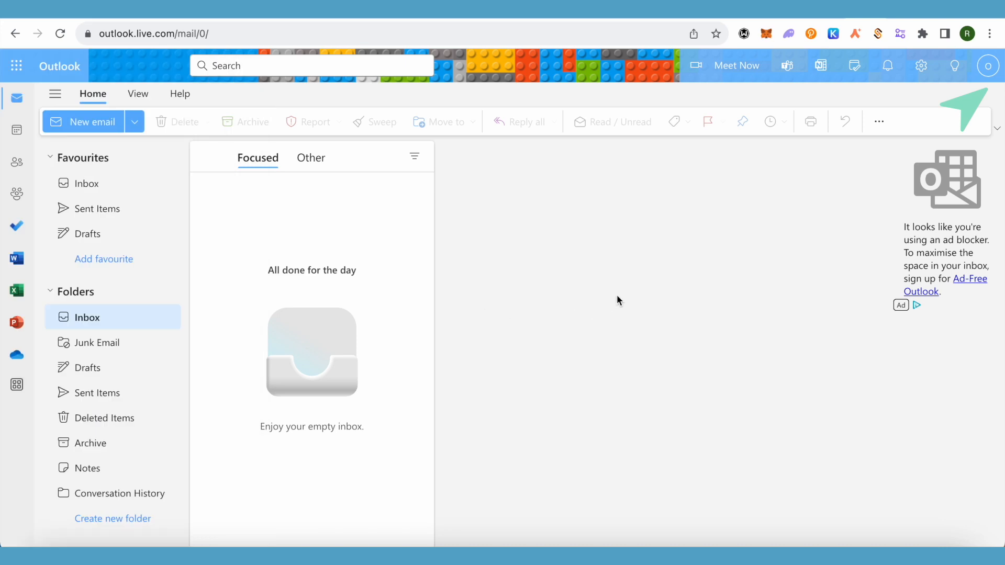
pyautogui.moveTo(736, 212)
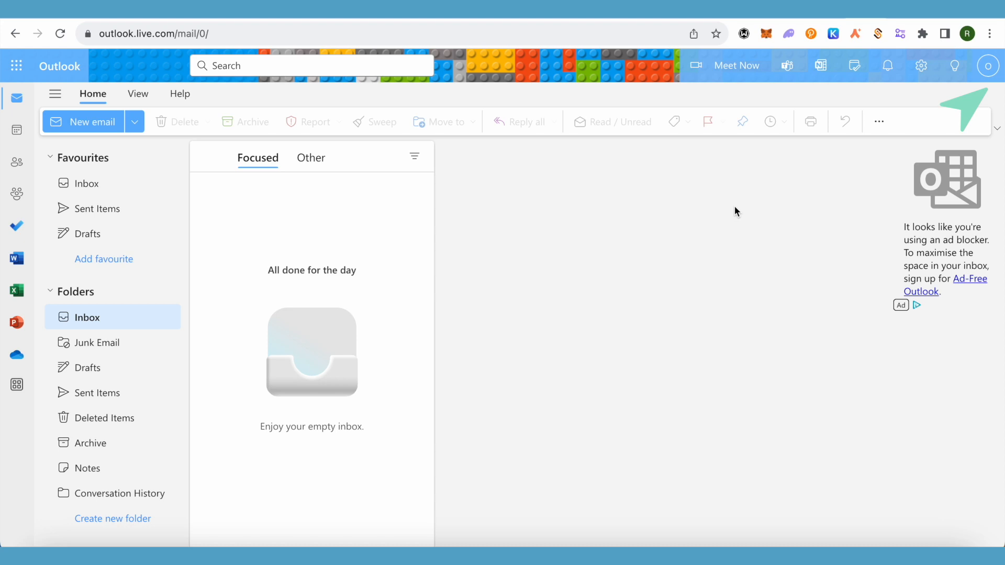
pyautogui.moveTo(776, 173)
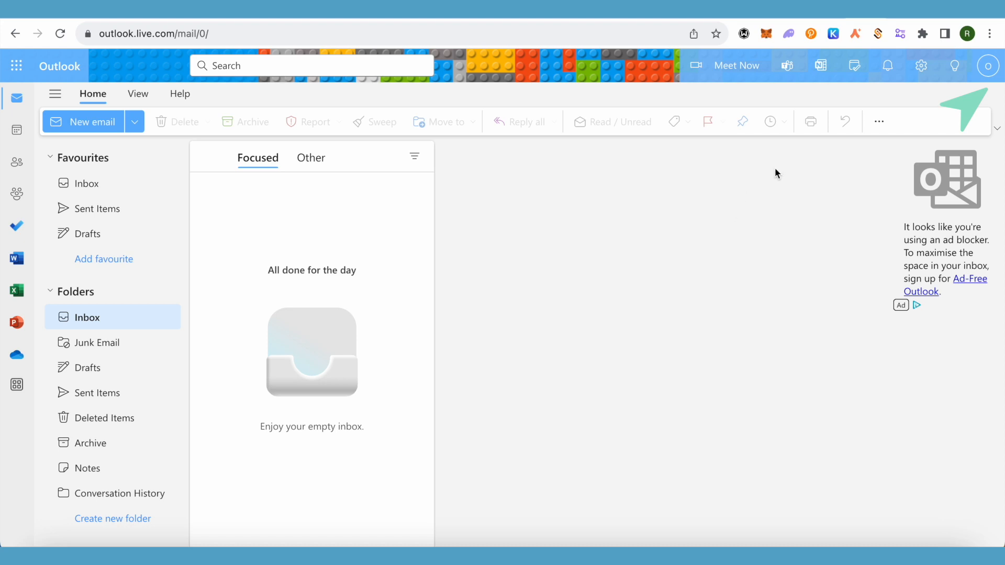